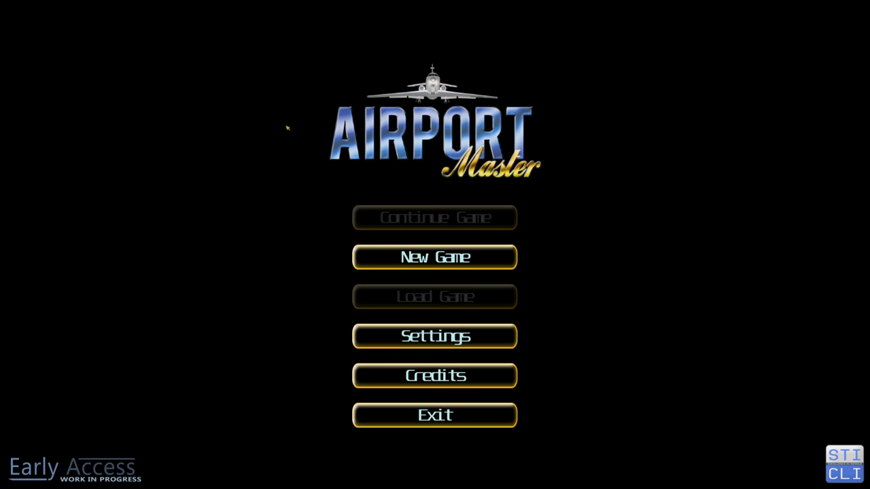
mouse_move(285, 128)
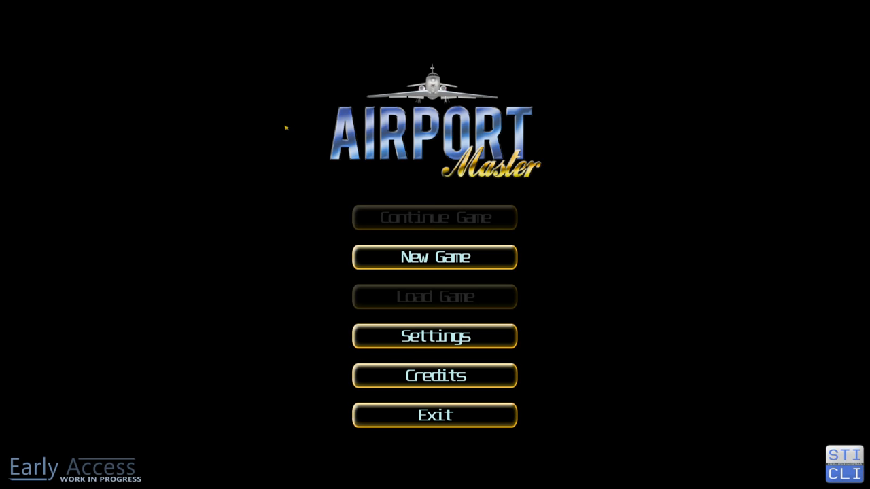
- Start a new game and dismiss the quick help overlay once the airport loads
click(435, 257)
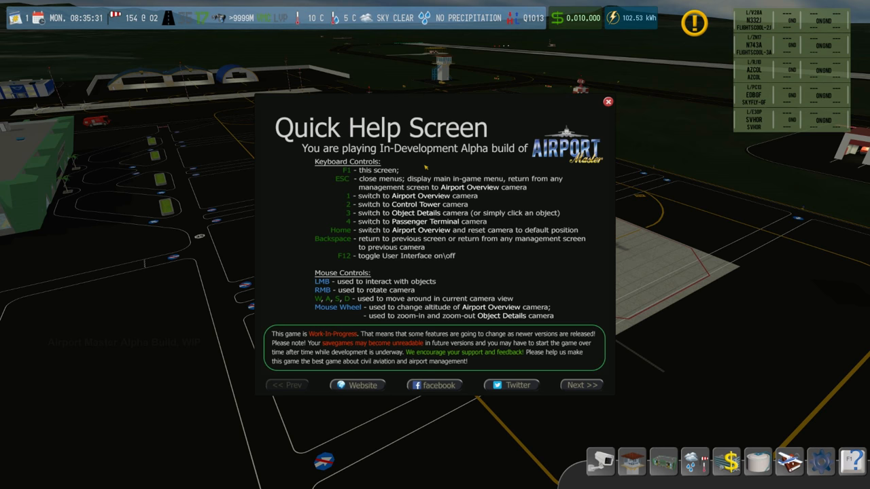
click(608, 102)
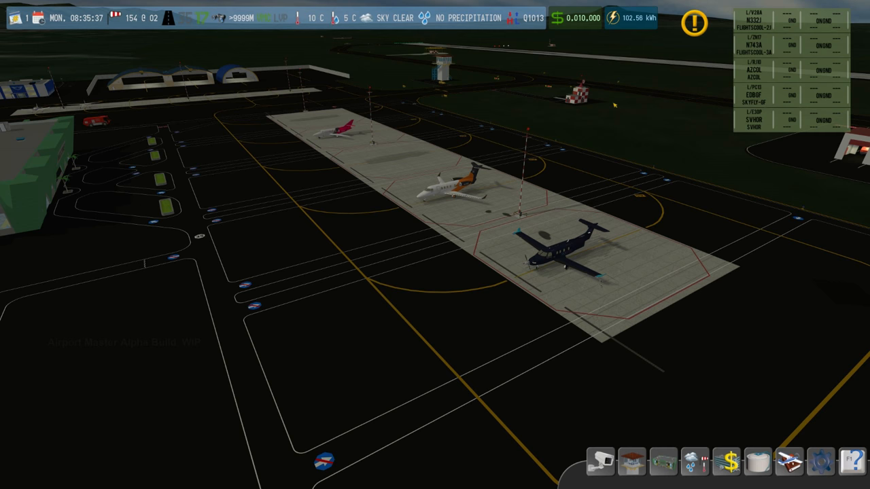
- Show the pending management reminders for fuel, fees and flight school prices
click(693, 22)
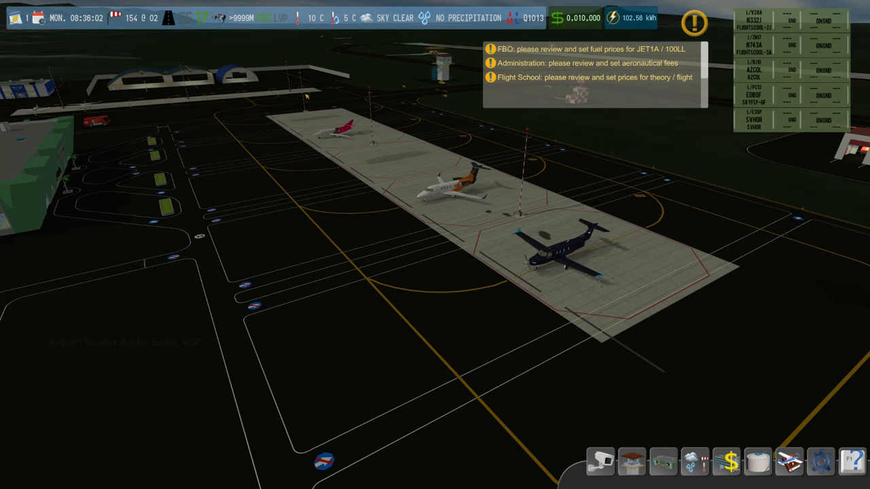
- Lower the flight school theory-hour price to $25, clearing its reminder
click(595, 76)
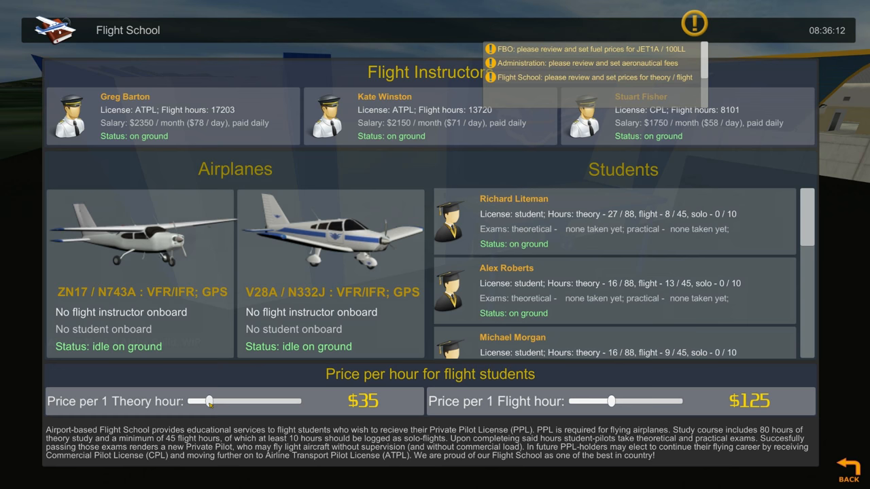
drag(209, 401, 193, 401)
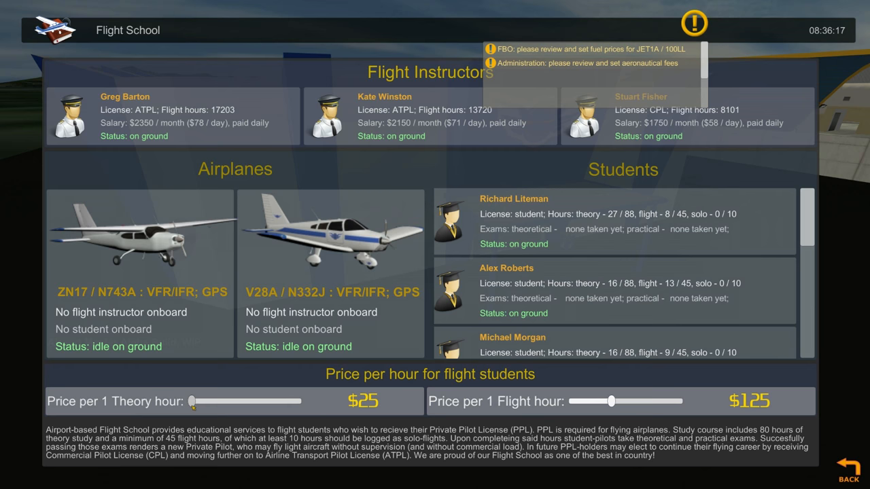
drag(612, 400, 589, 401)
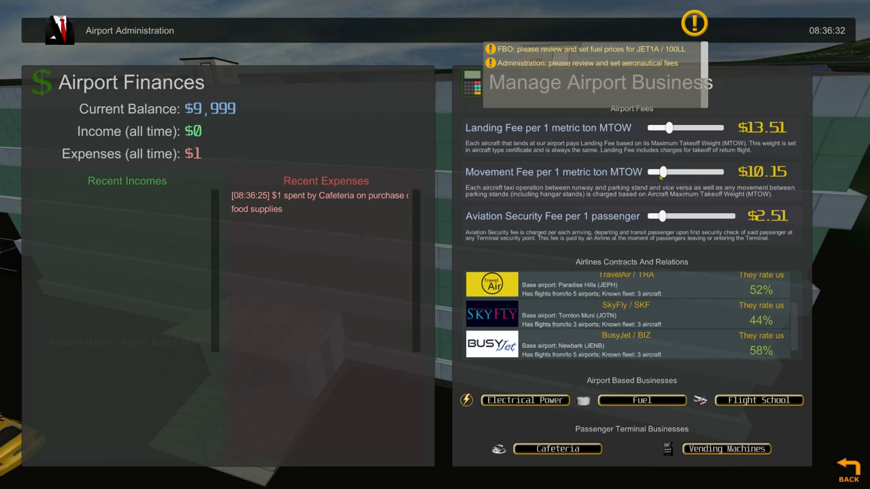
- Set the aviation security fee to $1.25 and movement fee to $5.00, then return to the airport
drag(663, 216, 652, 216)
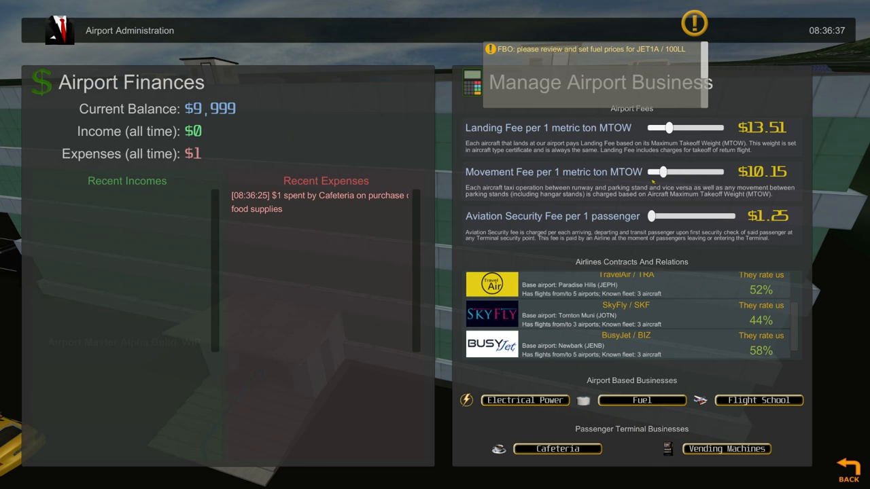
drag(674, 172, 651, 172)
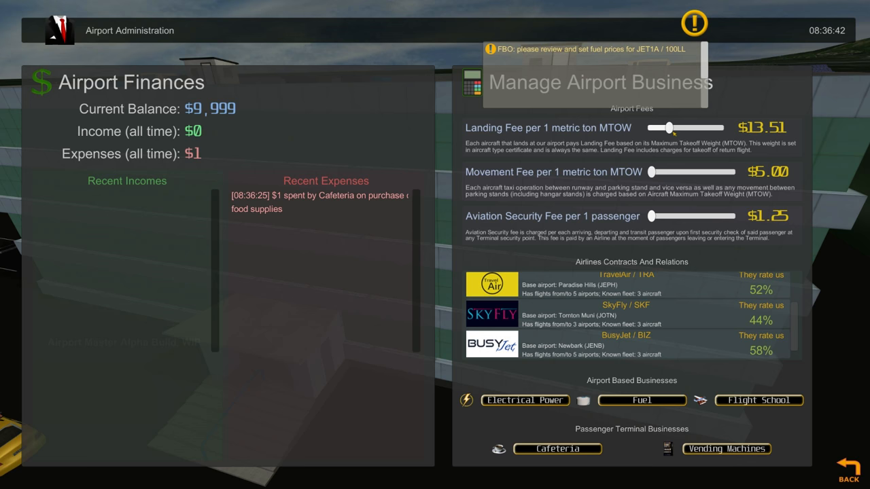
click(851, 462)
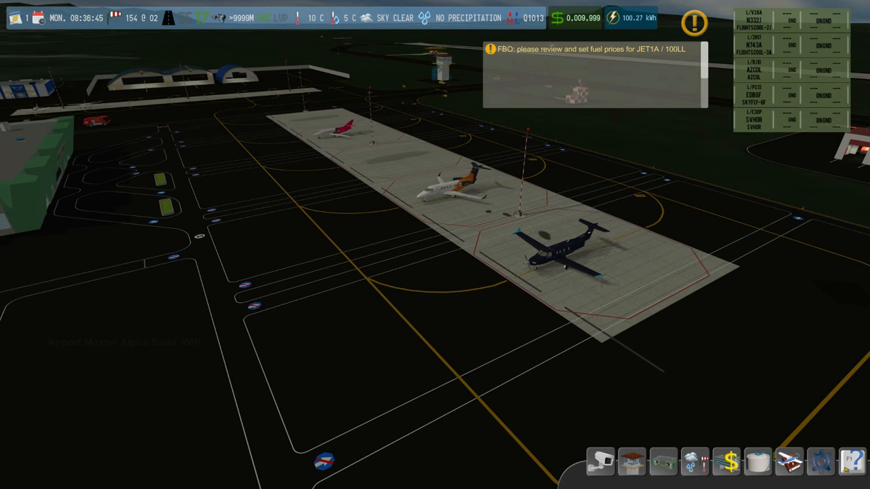
- Review fuel prices at $0.67 Jet-A1 and $1.05 Avgas, clearing the fuel reminder
click(725, 461)
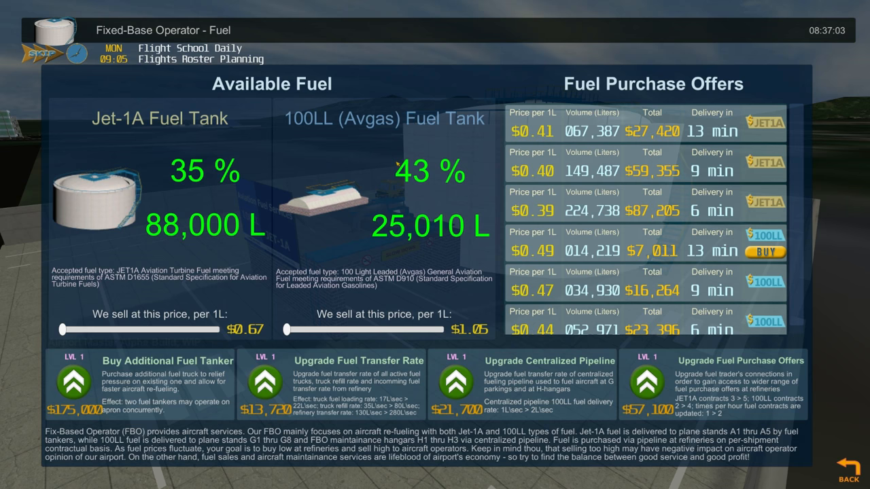
click(848, 475)
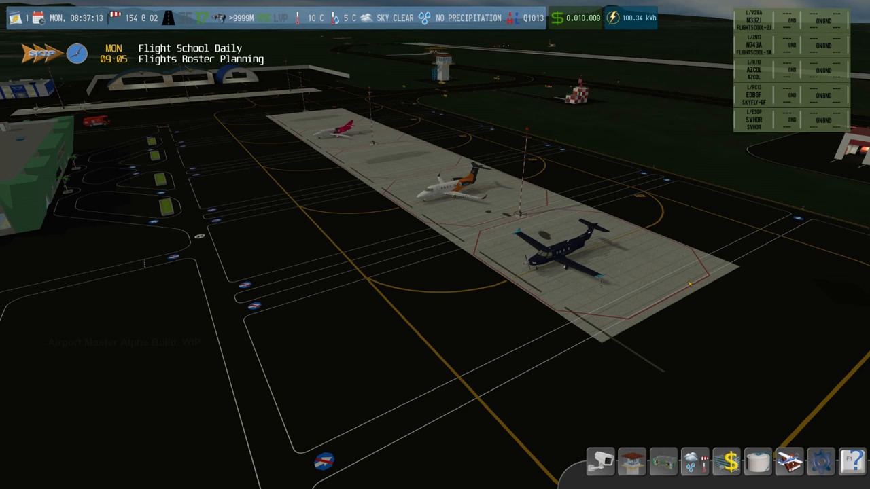
click(601, 462)
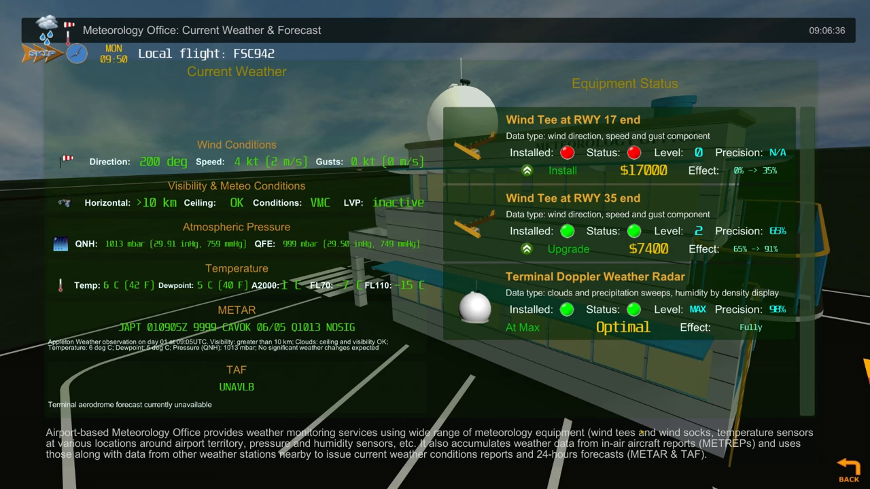
mouse_move(566, 396)
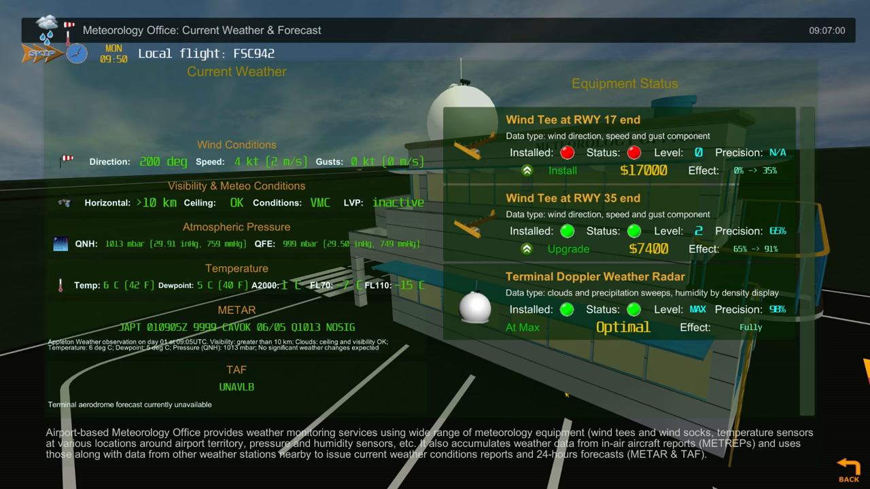
mouse_move(786, 355)
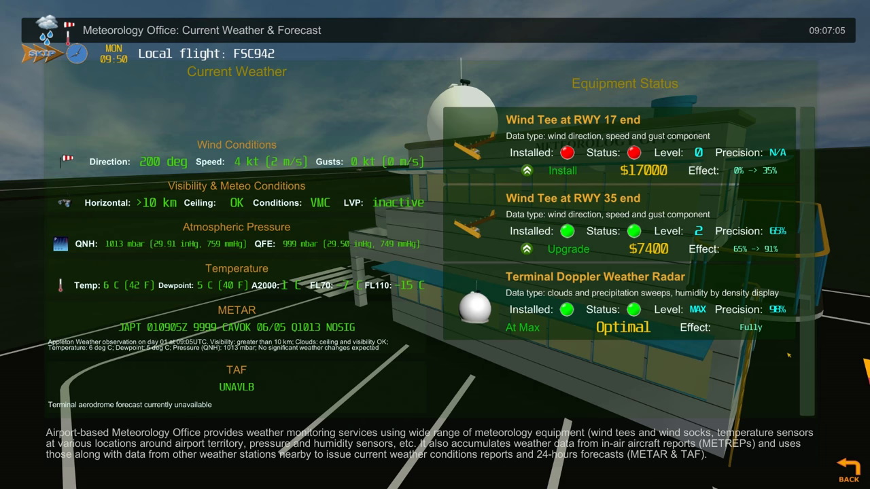
- Move from the Meteorology Office to the airport administration fees screen
click(848, 464)
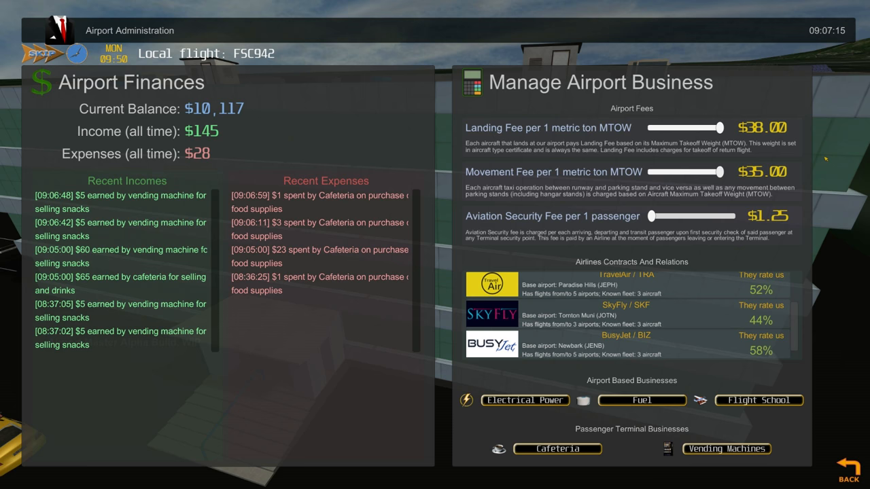
- Raise the aviation security fee per passenger from $1.25 to $10.57
click(557, 448)
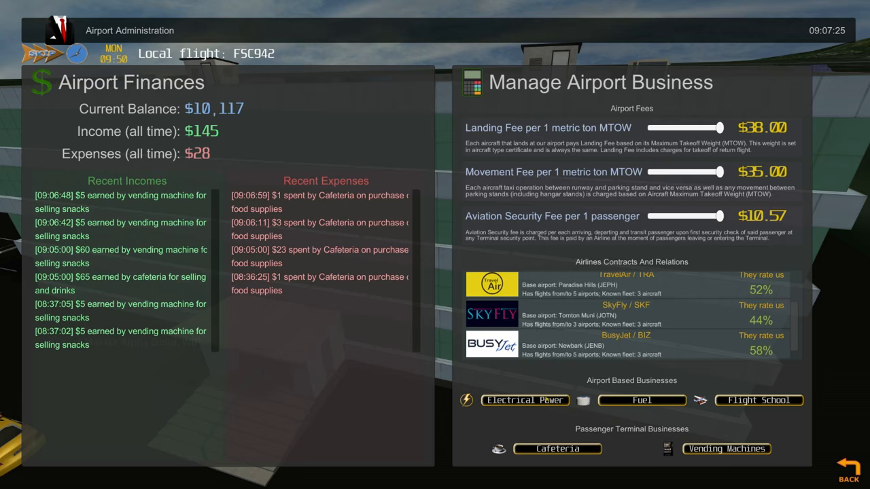
click(525, 399)
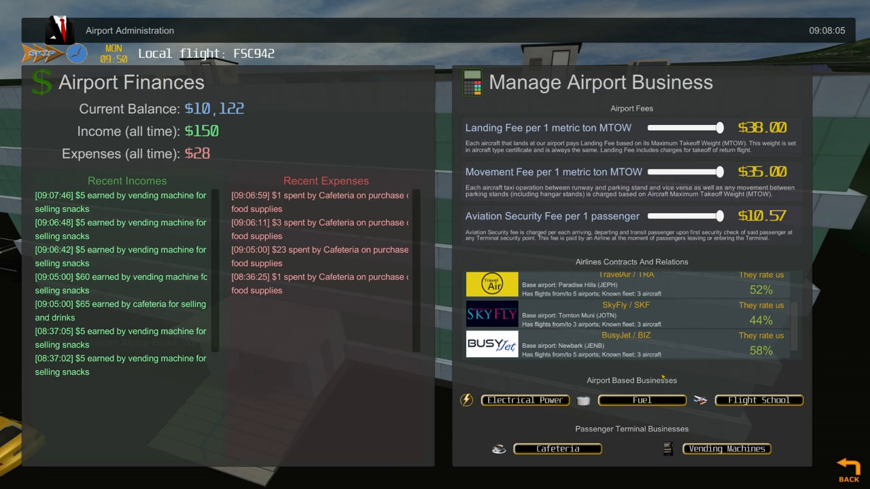
click(859, 467)
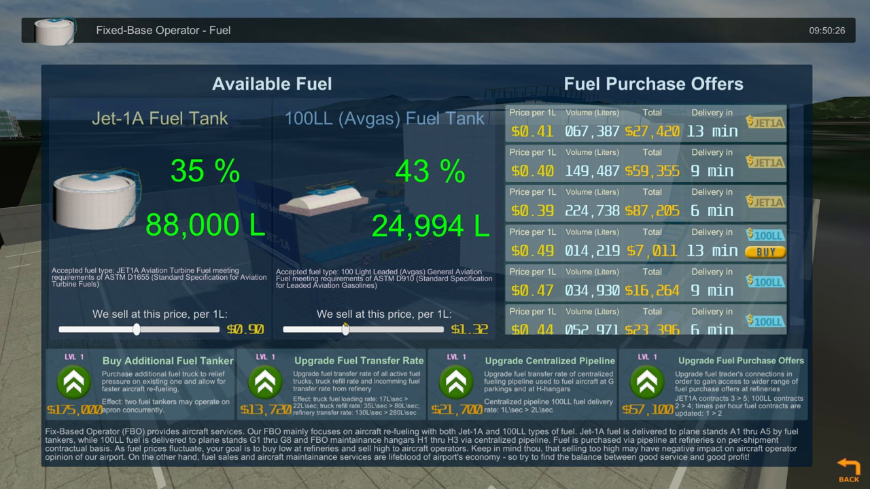
- Nudge the view inside the terminal after leaving the fuel screen
drag(345, 331, 361, 330)
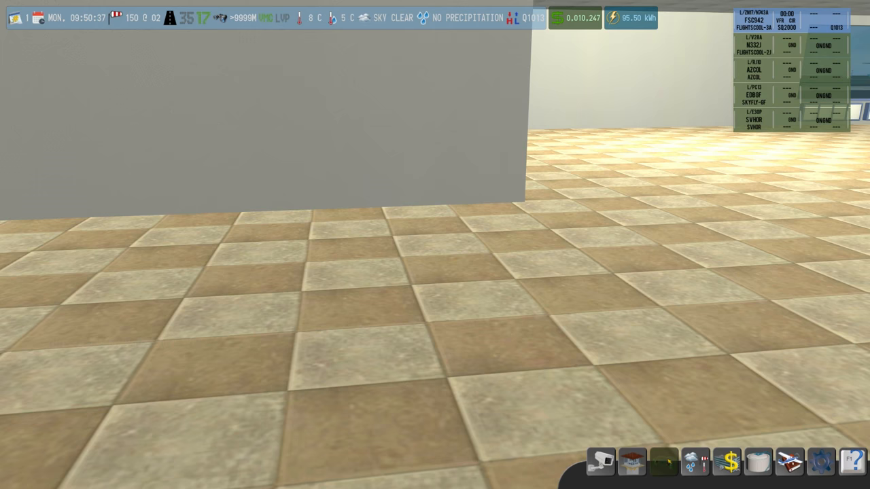
- Set fees to $21.46 landing, $19.95 movement and $5.35 security in administration
click(693, 462)
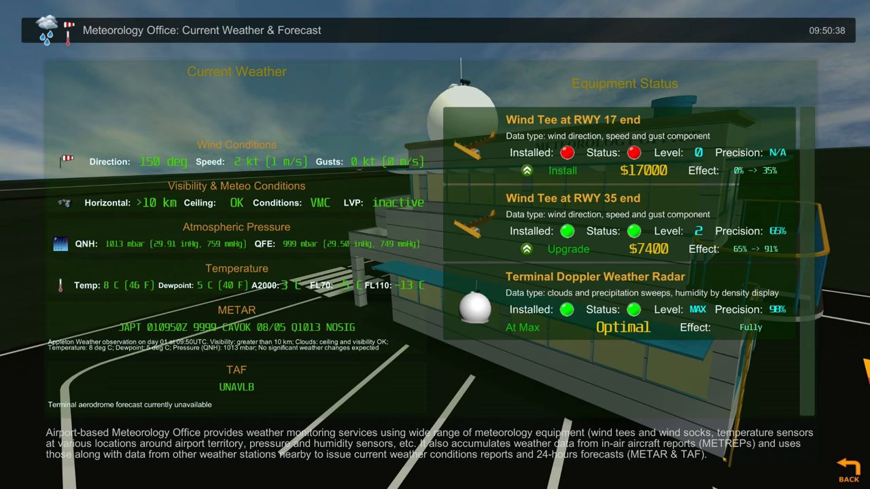
click(848, 468)
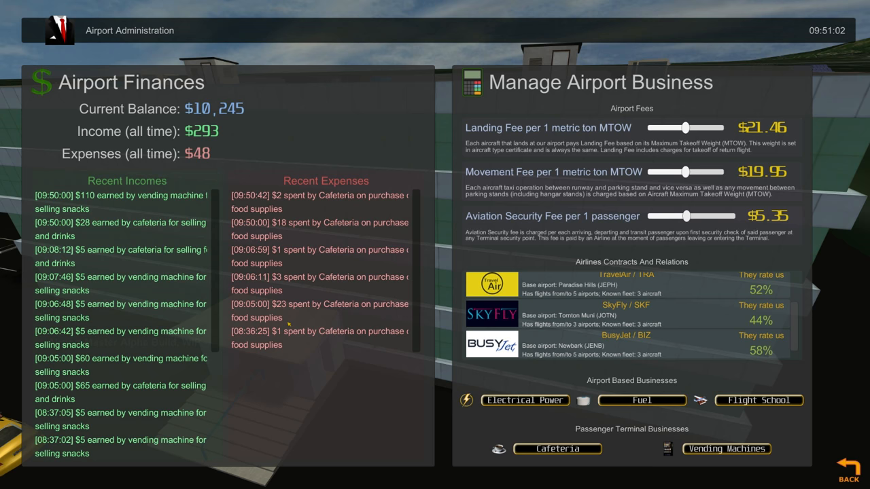
mouse_move(82, 206)
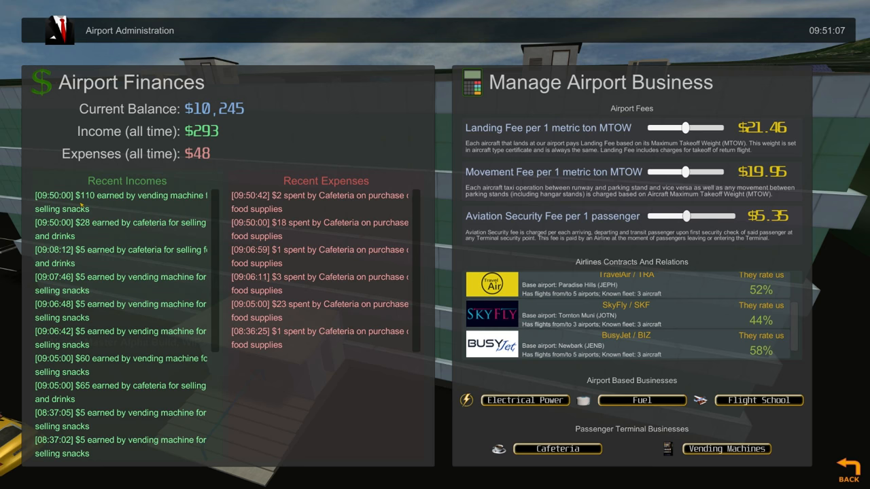
click(847, 465)
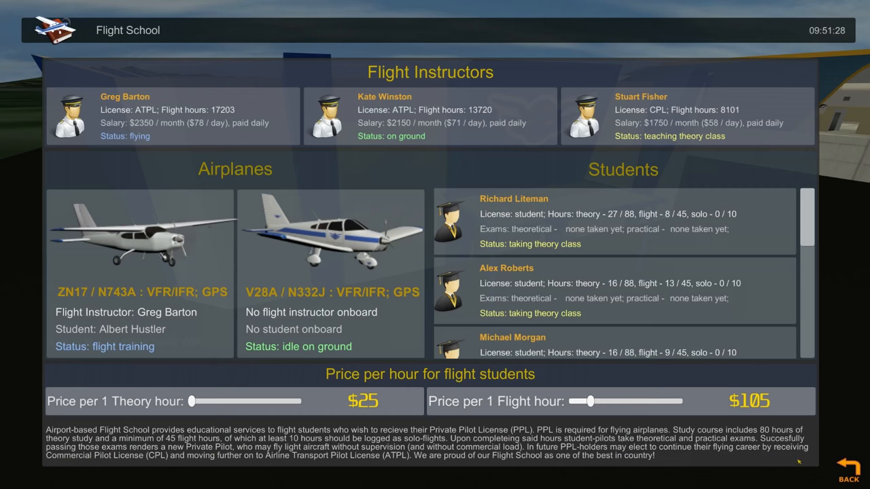
- Raise flight school prices to $53 per theory hour and $143 per flight hour, then close it
drag(193, 401, 242, 401)
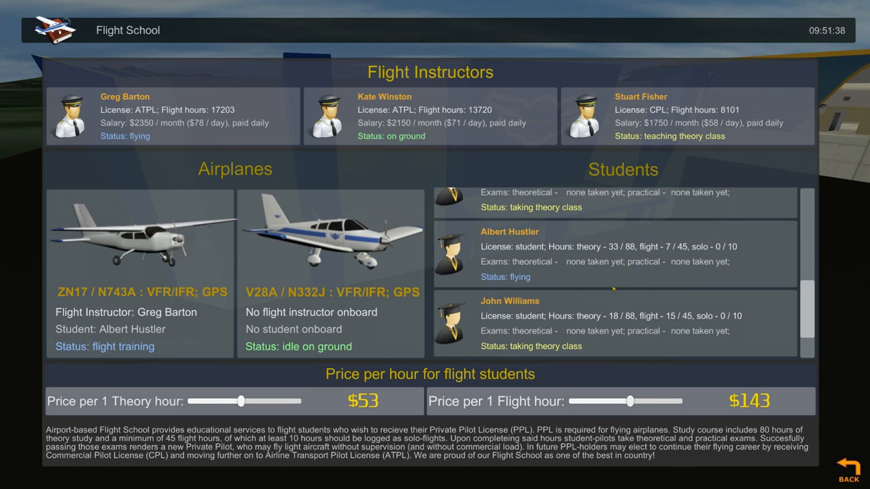
click(850, 472)
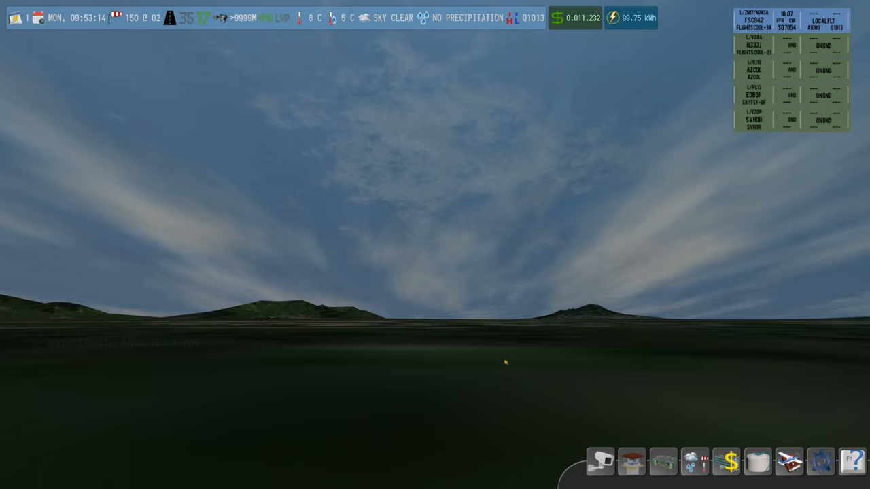
- Fly the free camera past the airport to view the grassland and distant green hills
click(630, 462)
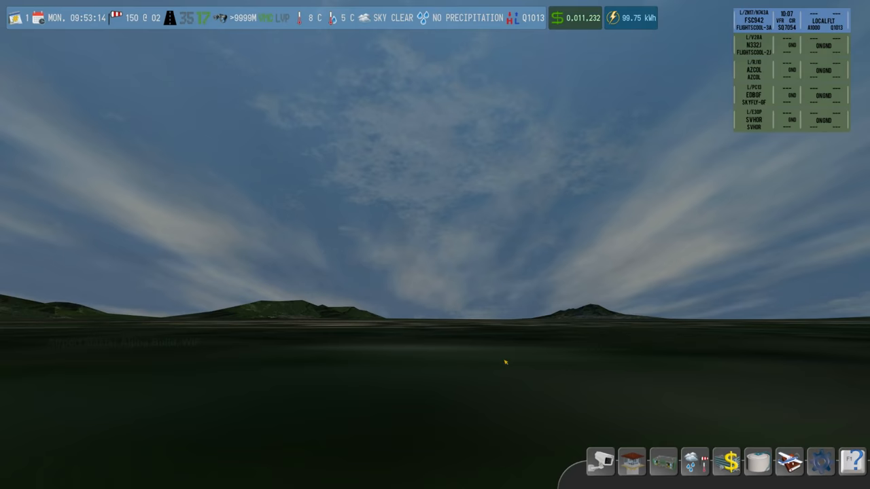